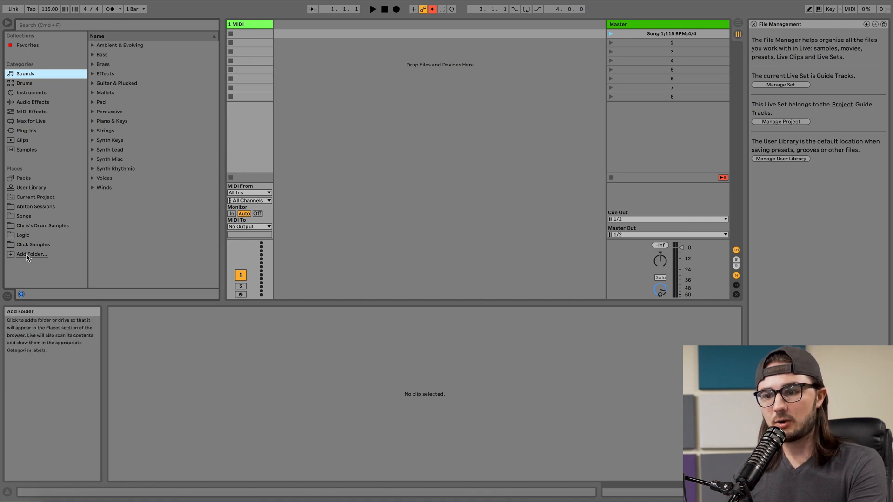
Show the Drums category in the browser to list Drum Rack and the core kits
left_click(31, 255)
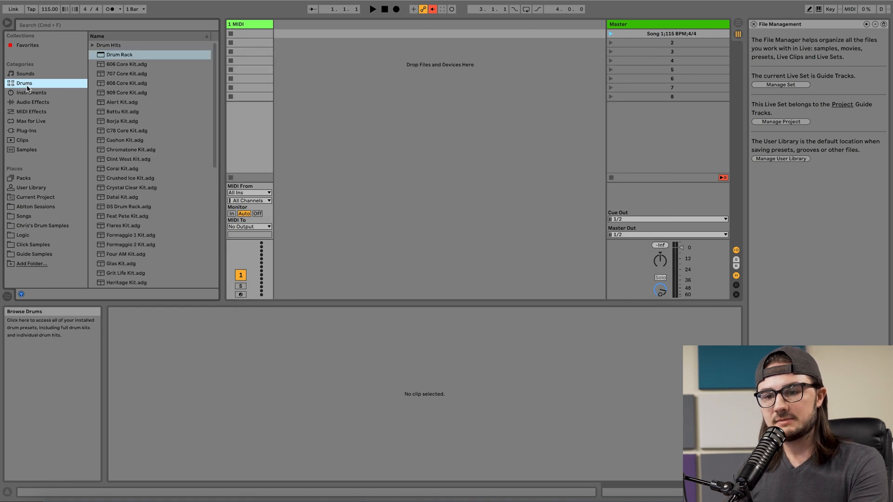
Load an empty Drum Rack onto the MIDI track, name it Guide, and browse Guide Samples
left_click(247, 22)
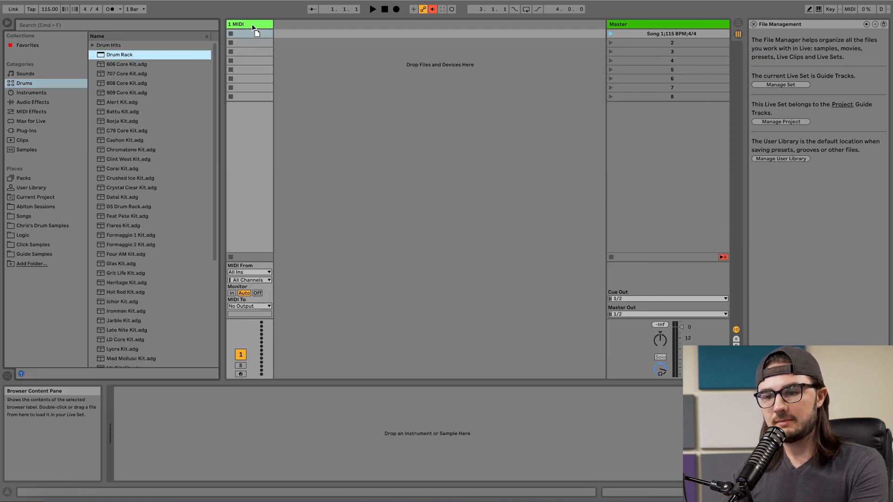
double_click(121, 54)
type("Guide")
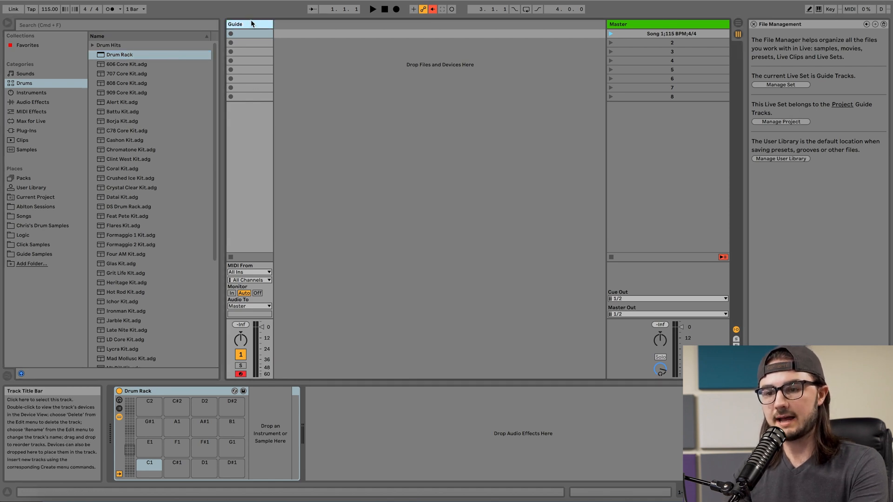
left_click(247, 23)
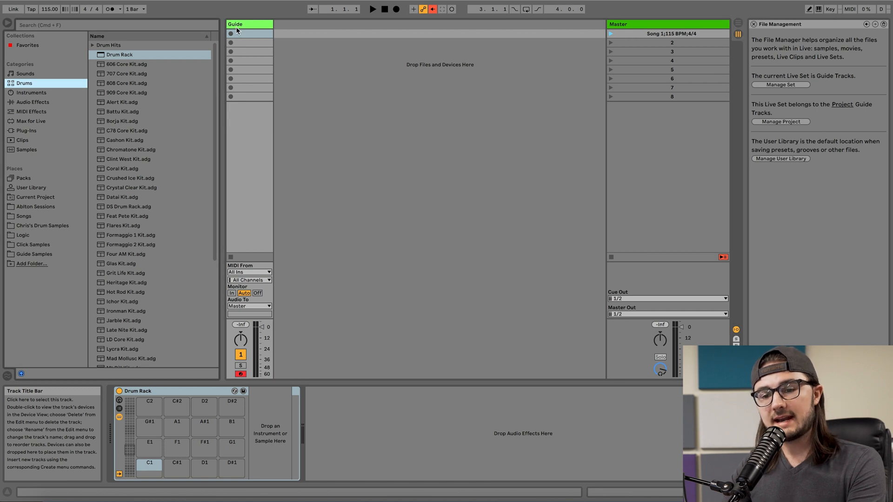
left_click(34, 254)
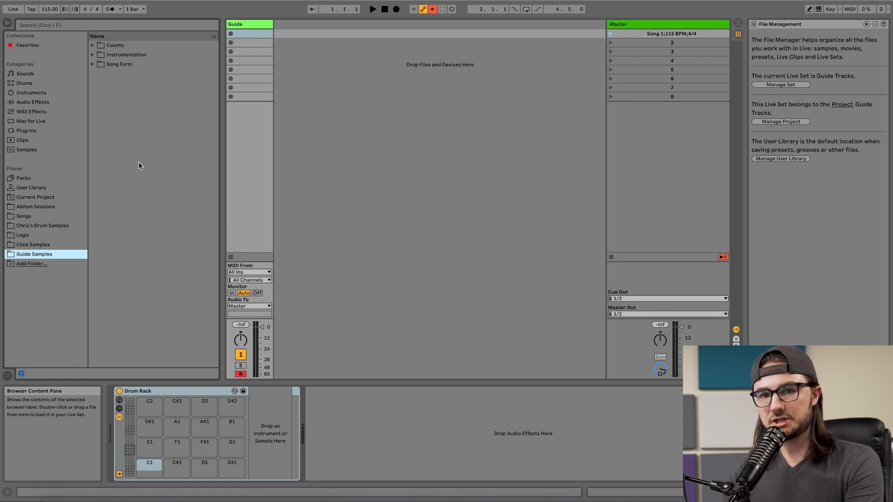
Open the Song Form cue samples in the Guide Samples folder
left_click(231, 421)
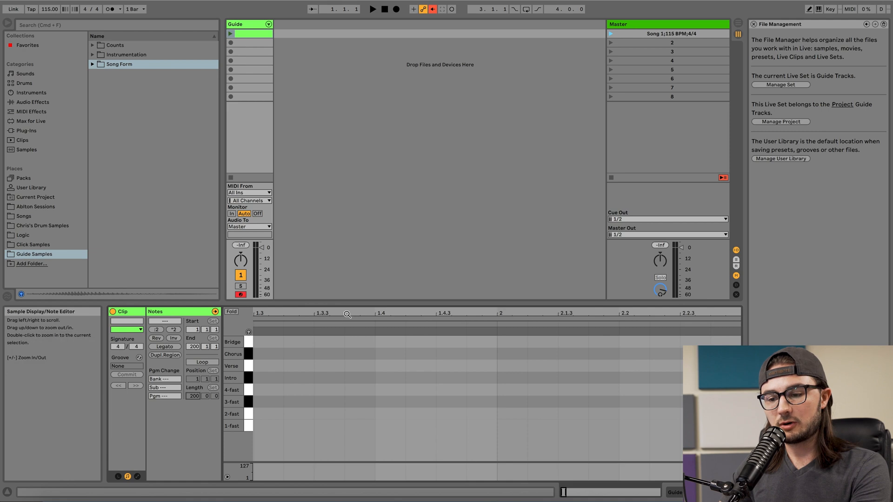
mouse_move(369, 313)
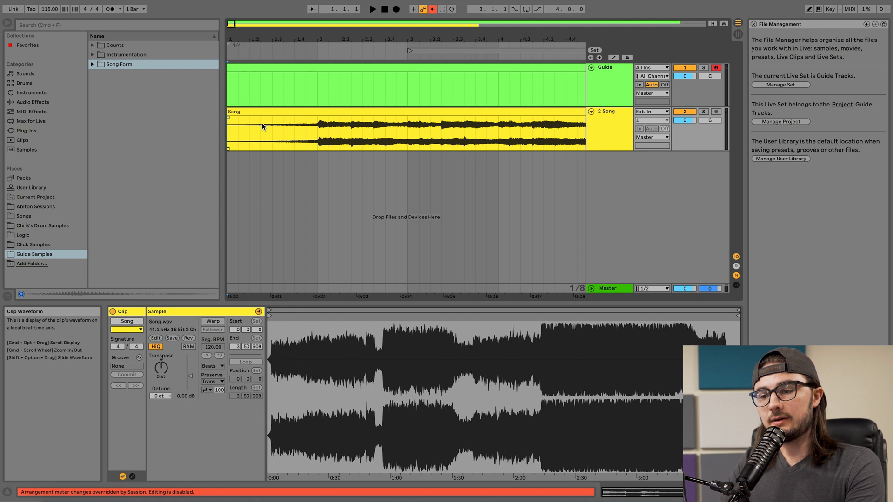
Switch to Session View to see the Guide and Song tracks side by side
left_click(373, 9)
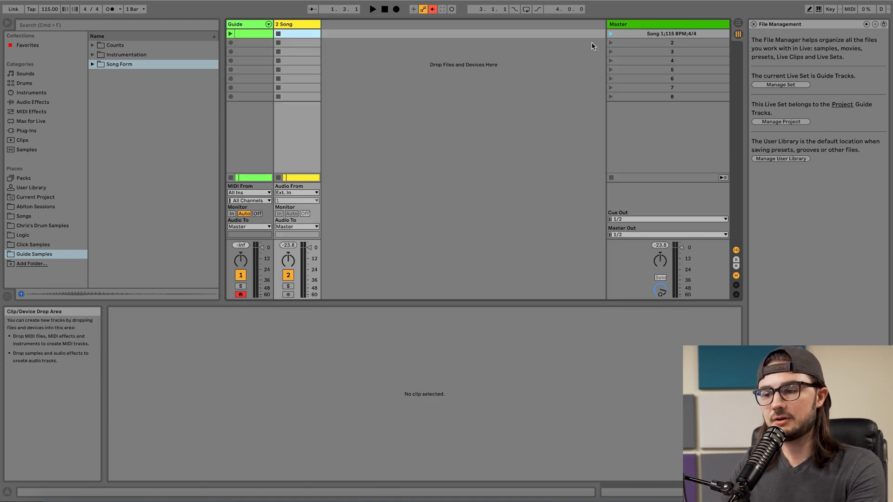
Return to Arrangement View to align the count-in notes with the Song clip
left_click(669, 33)
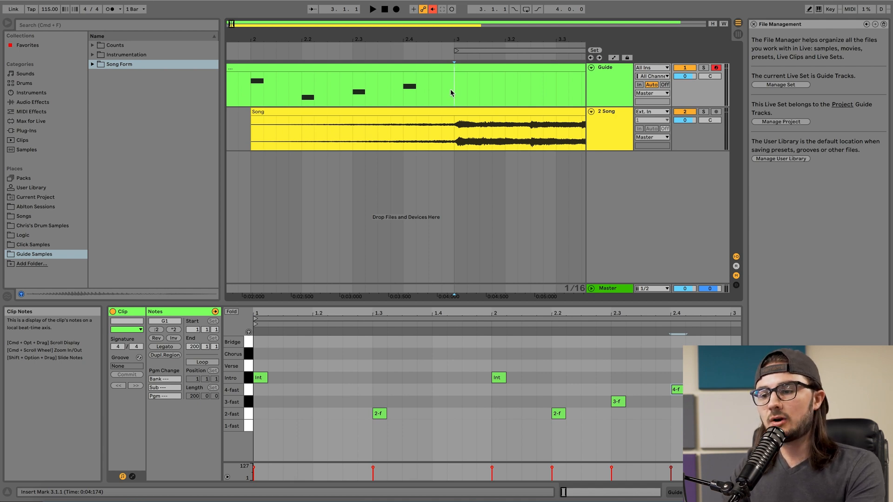
Add a locator in the scrub area marking the verse section start
right_click(454, 56)
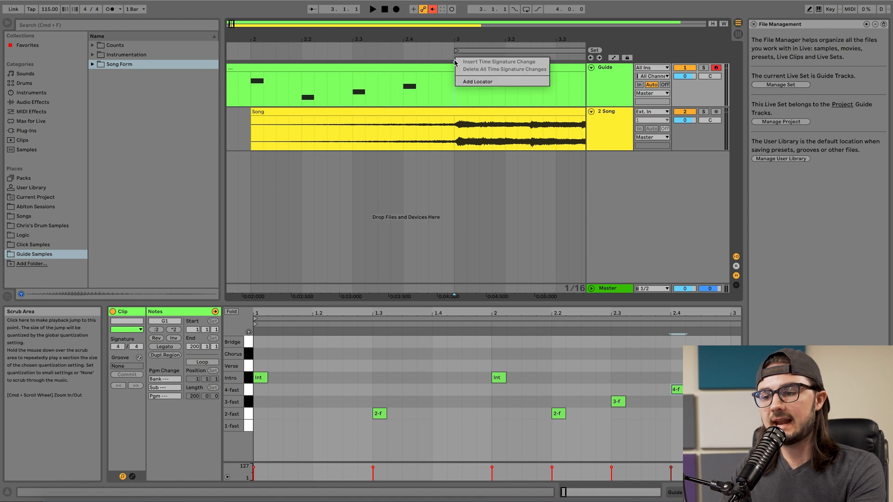
left_click(478, 82)
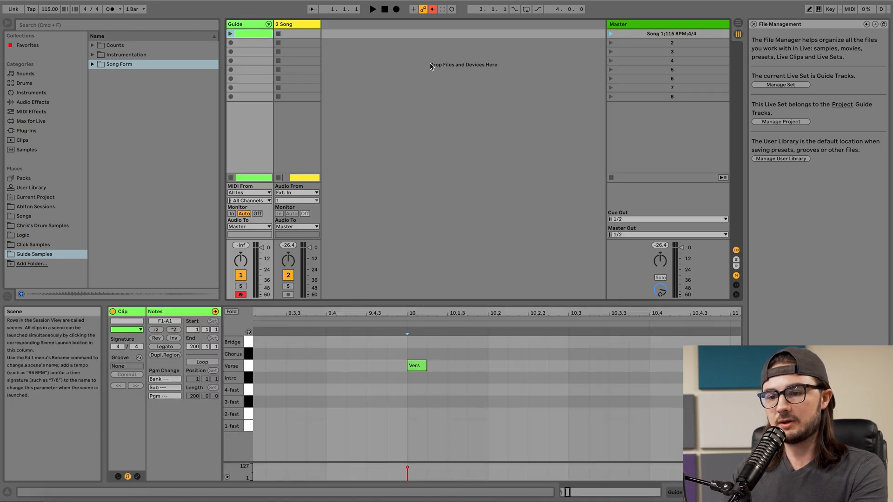
Select only the Guide track in the arrangement, next to the Verse 1 locator
left_click(250, 34)
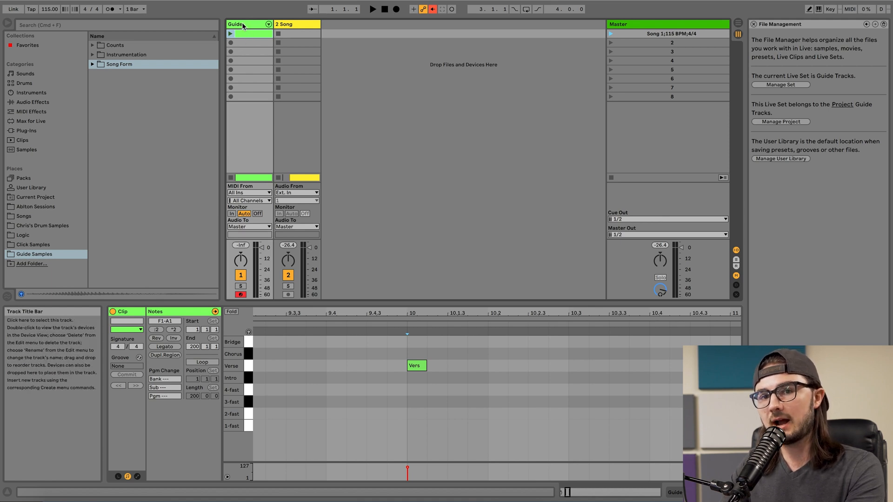
left_click(252, 43)
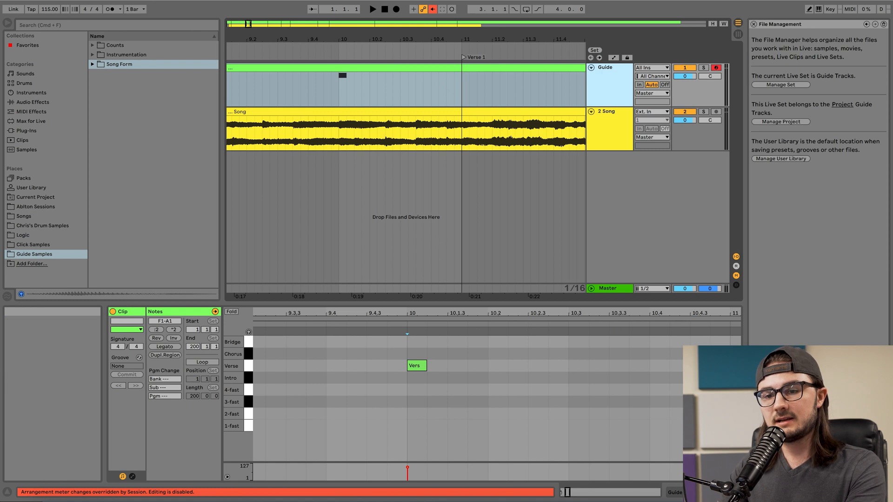
Open Export Audio/Video and set Rendered Track to Selected Tracks Only
key("cmd+shift+r")
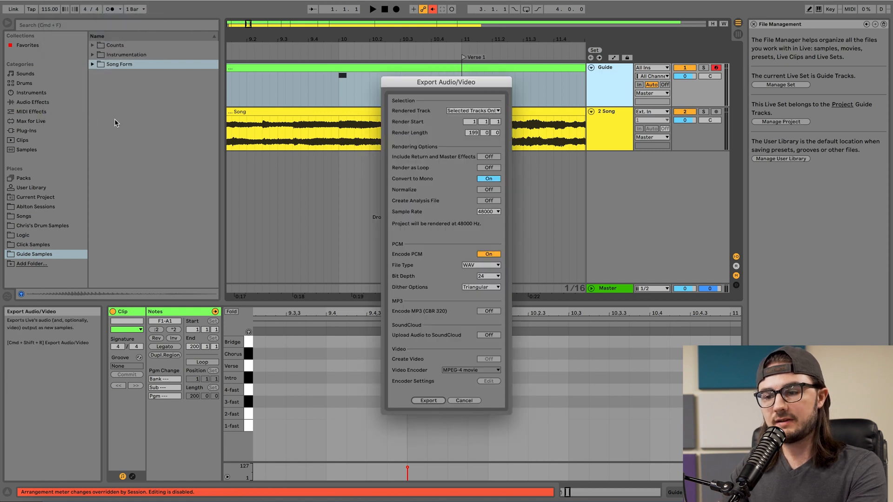
left_click(497, 111)
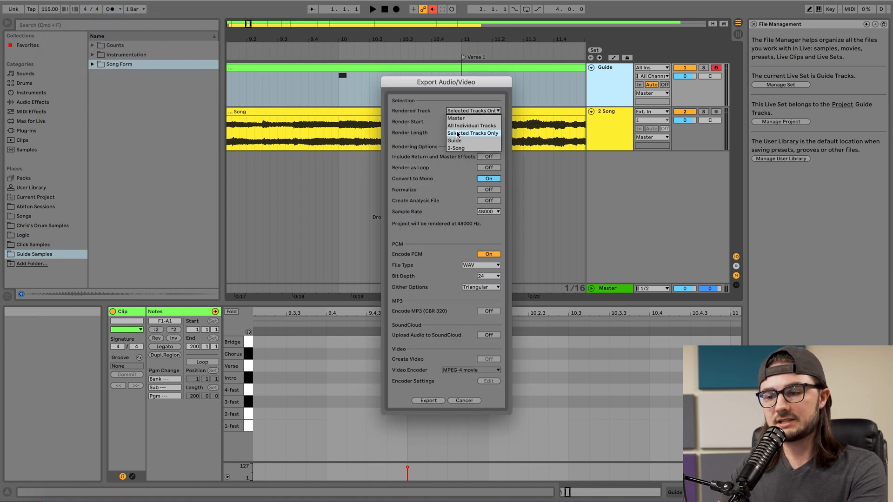
left_click(474, 133)
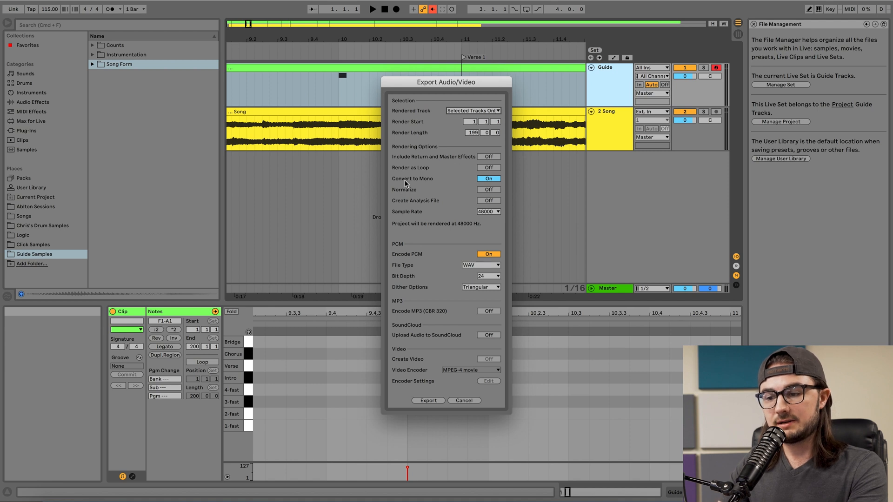
mouse_move(462, 256)
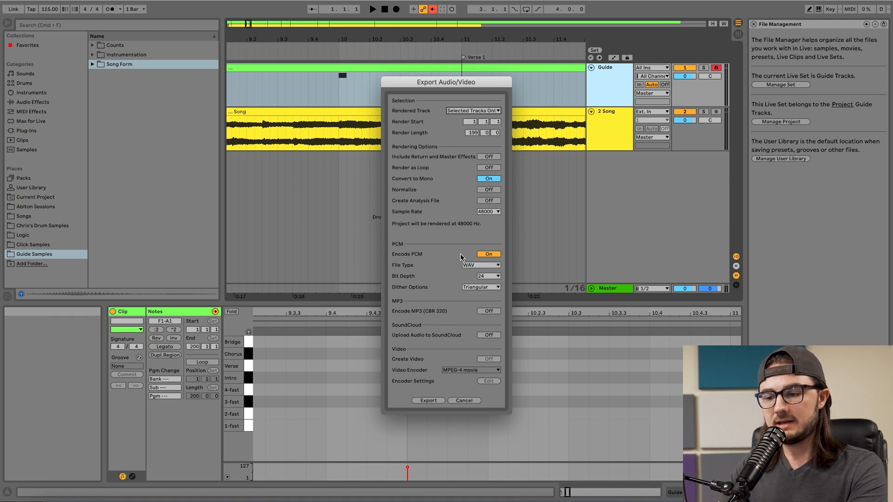